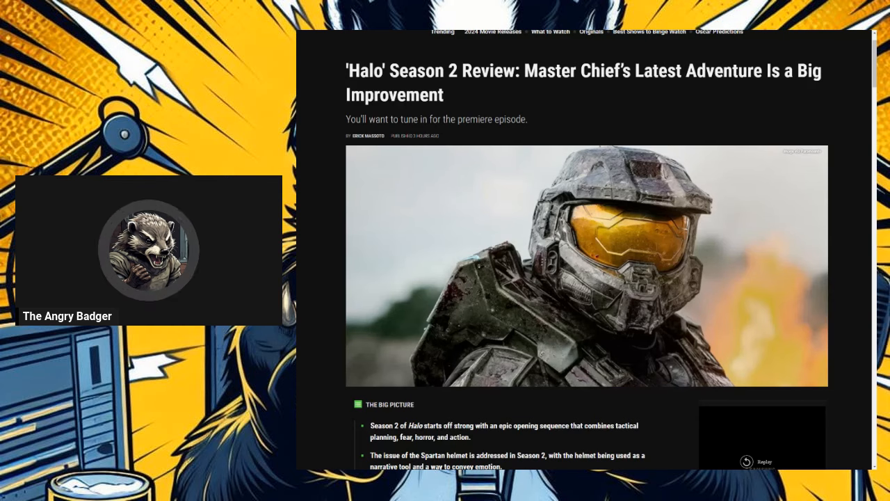
pyautogui.scroll(-3)
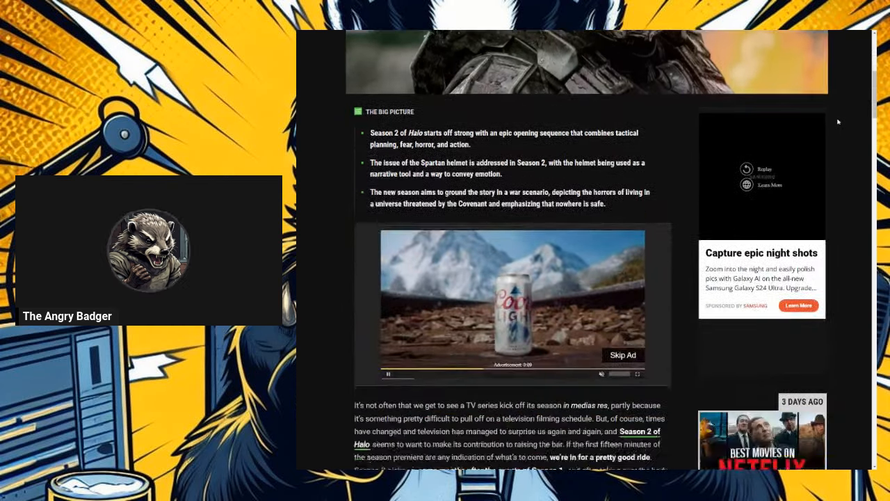
pyautogui.scroll(-3)
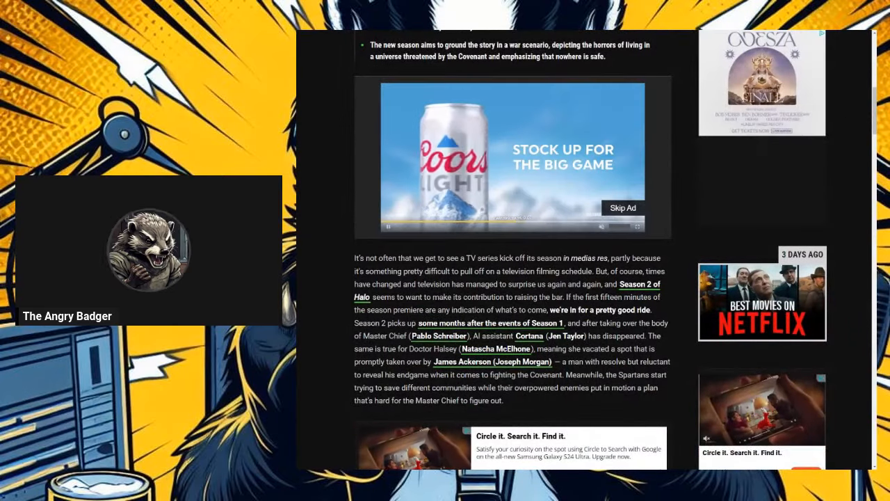
pyautogui.scroll(-3)
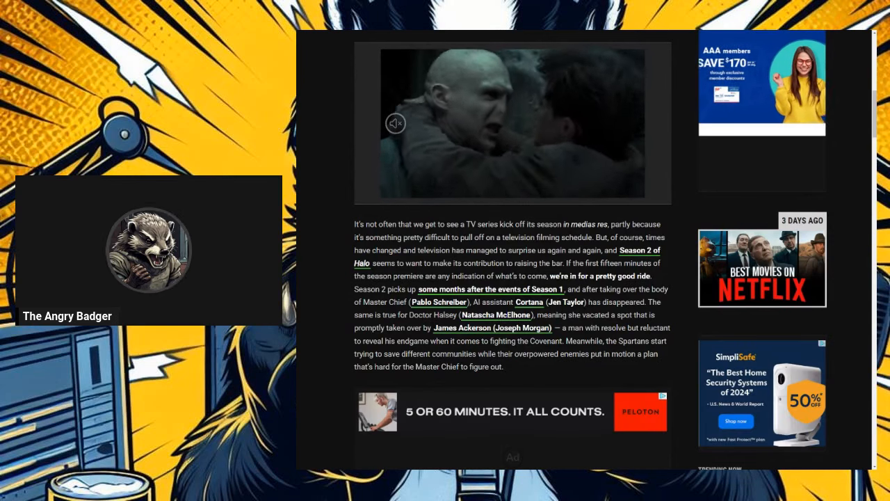
pyautogui.scroll(-3)
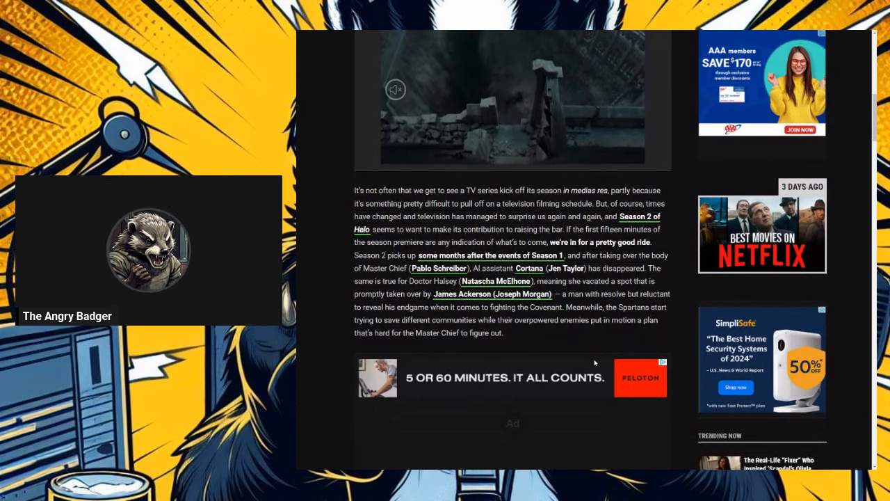
pyautogui.scroll(-3)
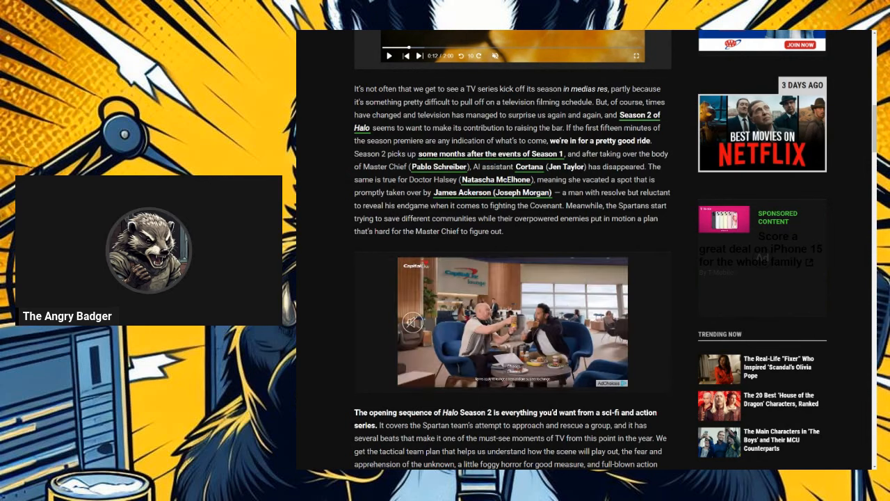
pyautogui.scroll(-3)
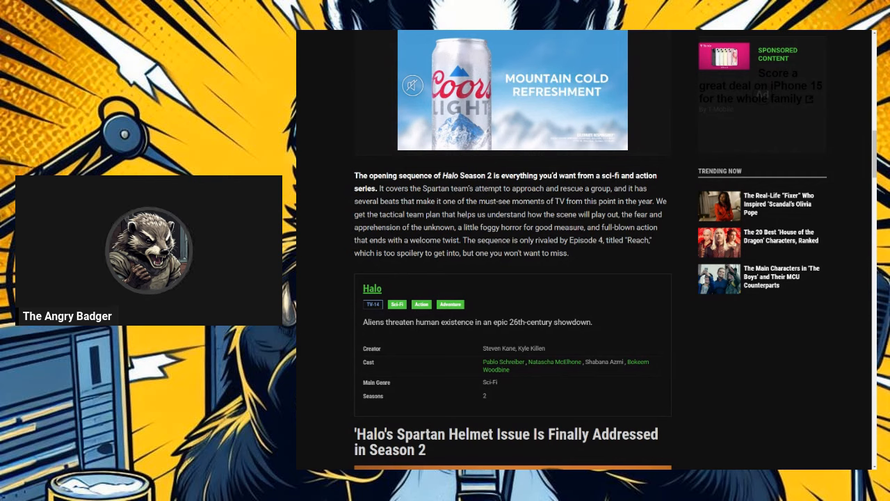
pyautogui.scroll(-3)
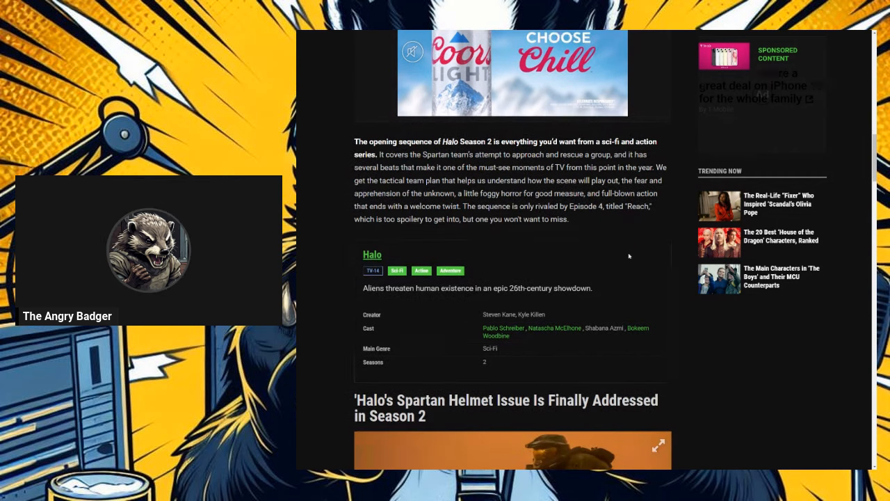
pyautogui.scroll(-3)
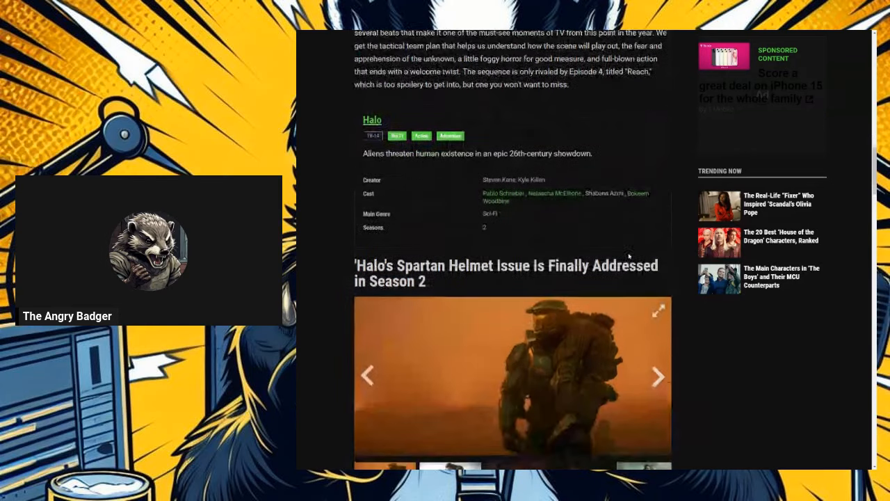
pyautogui.scroll(-3)
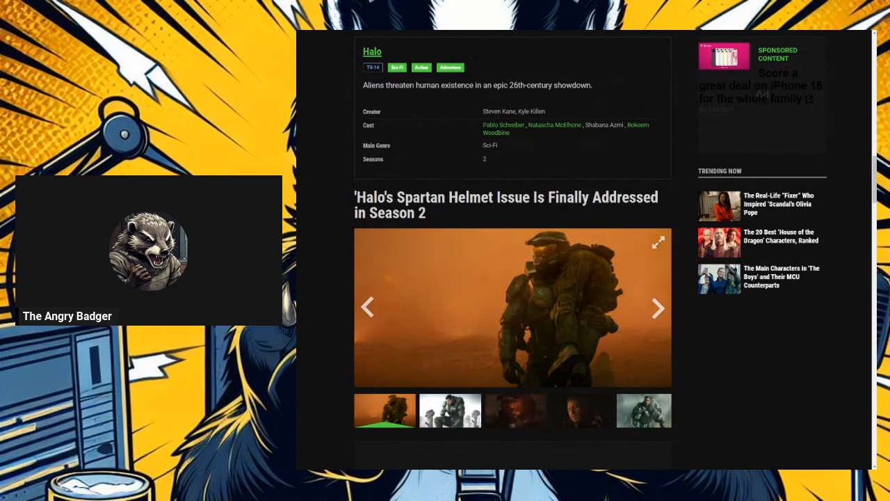
pyautogui.scroll(-3)
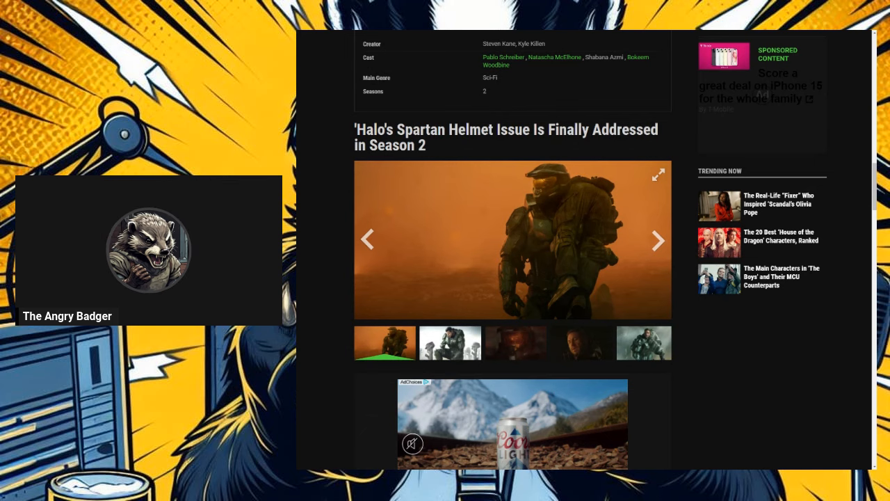
pyautogui.scroll(-3)
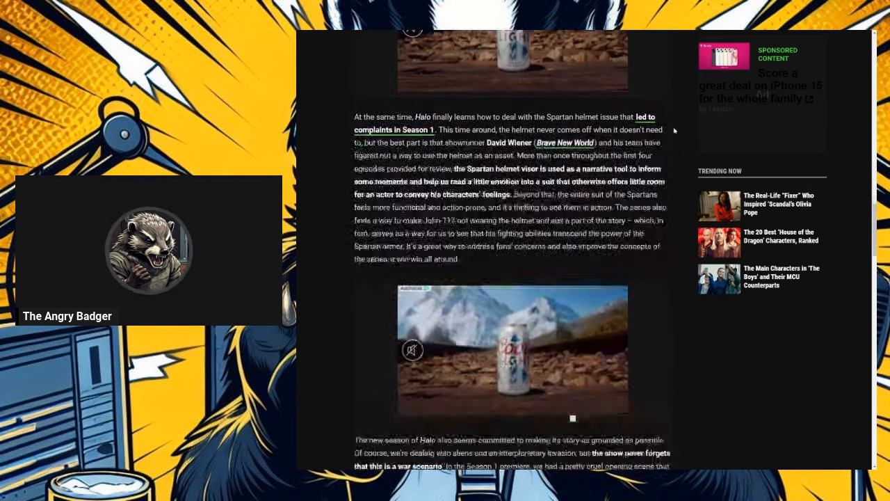
pyautogui.scroll(-3)
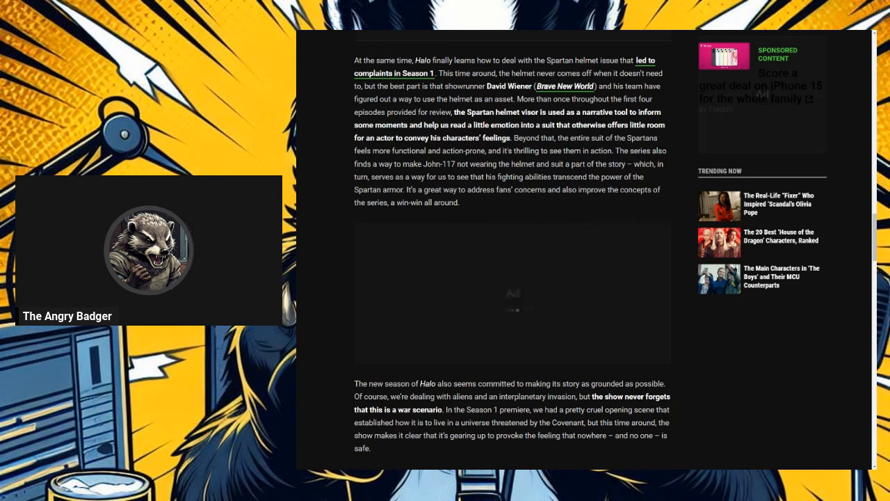
pyautogui.scroll(-3)
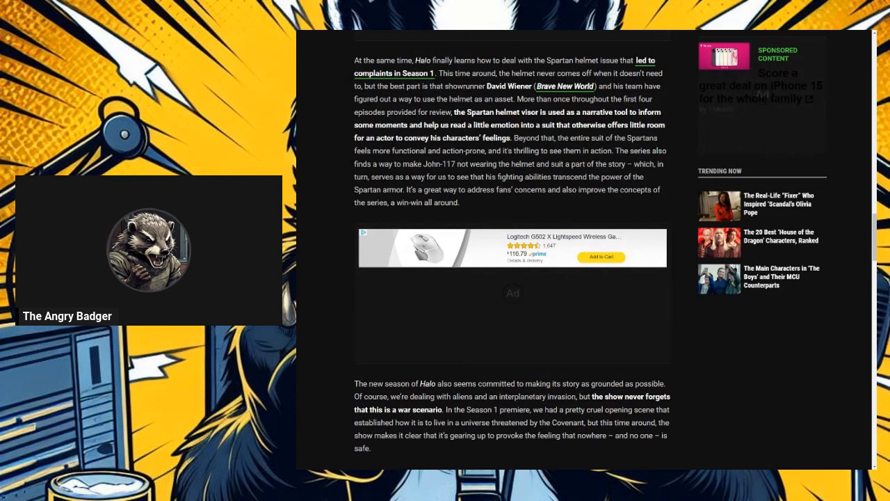
pyautogui.scroll(-3)
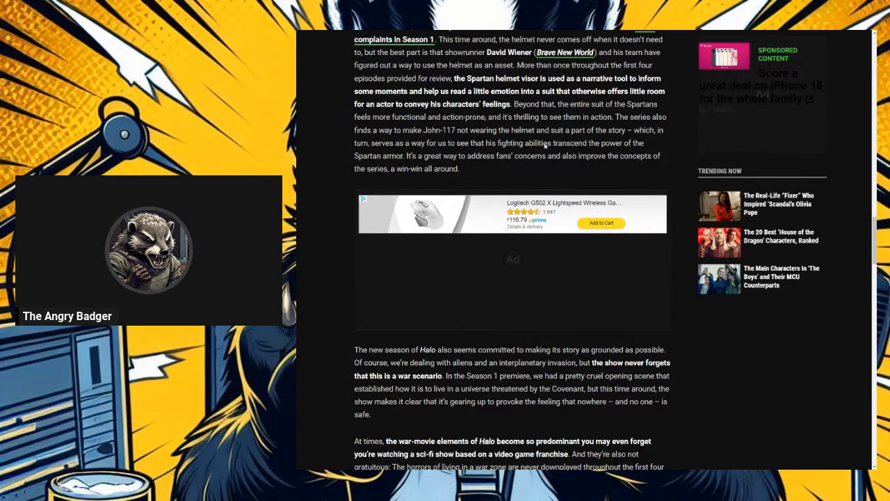
pyautogui.moveTo(546, 146)
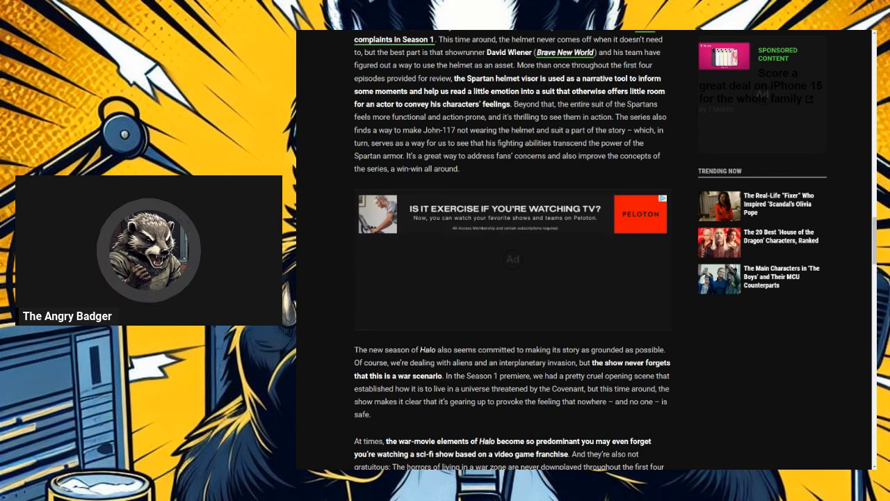
pyautogui.scroll(-3)
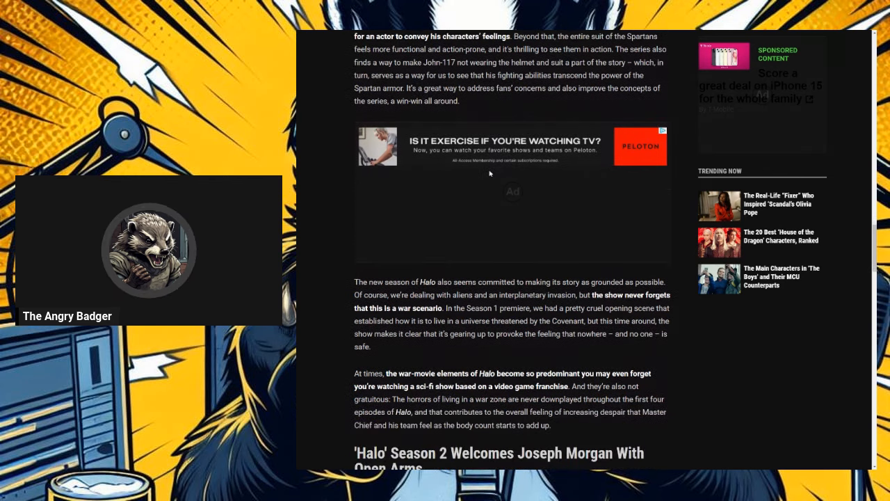
pyautogui.scroll(-3)
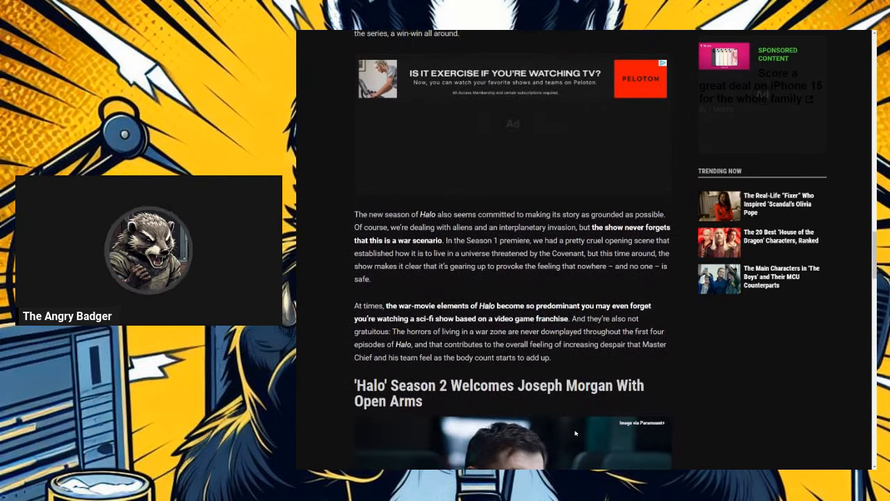
pyautogui.scroll(-3)
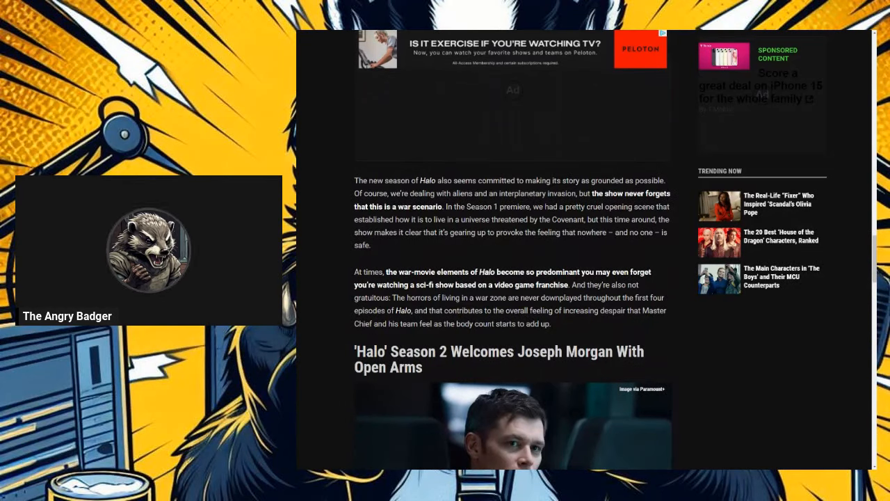
pyautogui.scroll(-3)
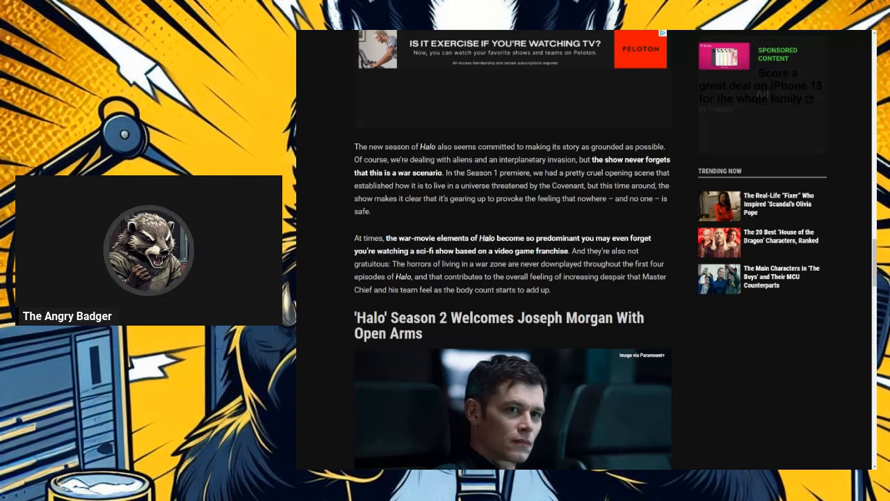
pyautogui.scroll(-3)
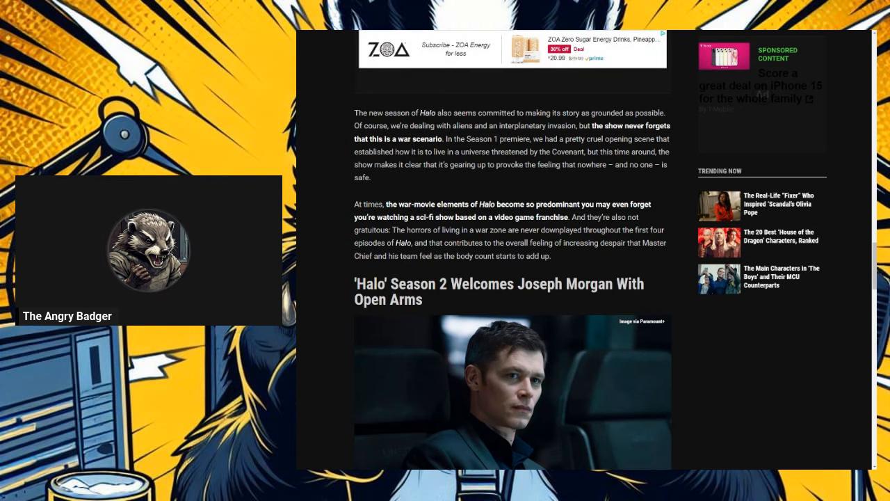
pyautogui.scroll(-3)
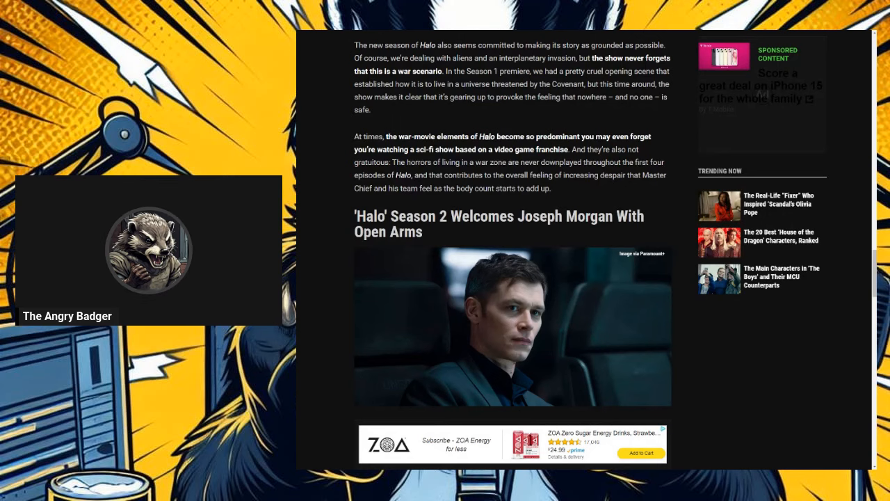
pyautogui.scroll(-3)
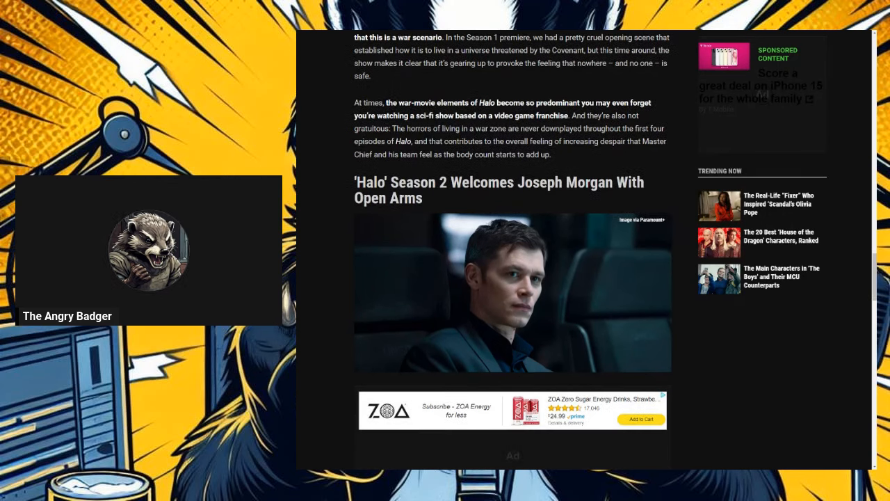
pyautogui.scroll(-3)
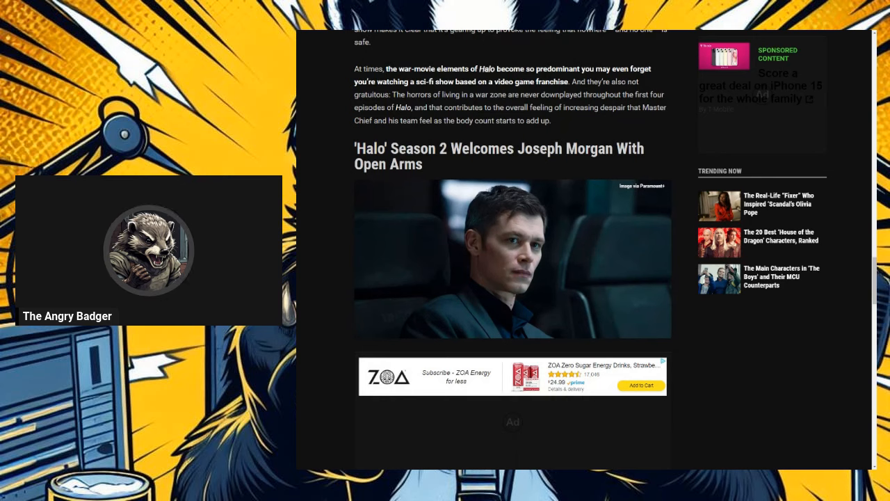
pyautogui.scroll(-3)
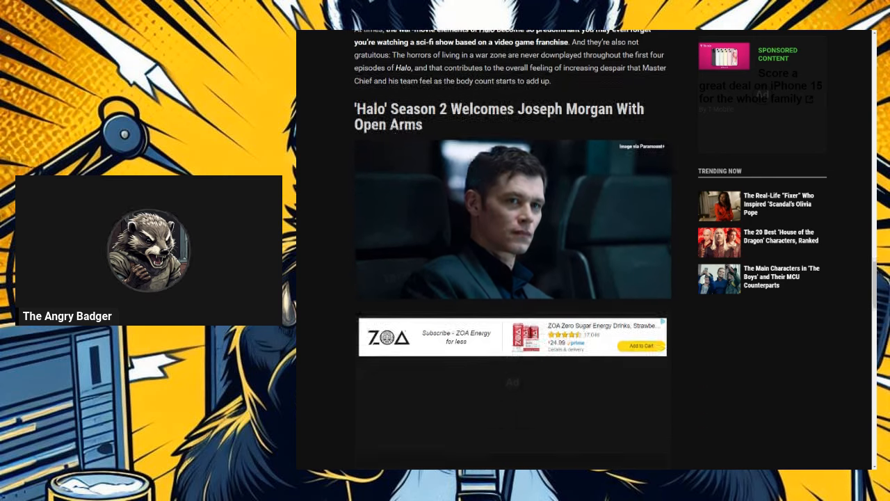
pyautogui.scroll(-3)
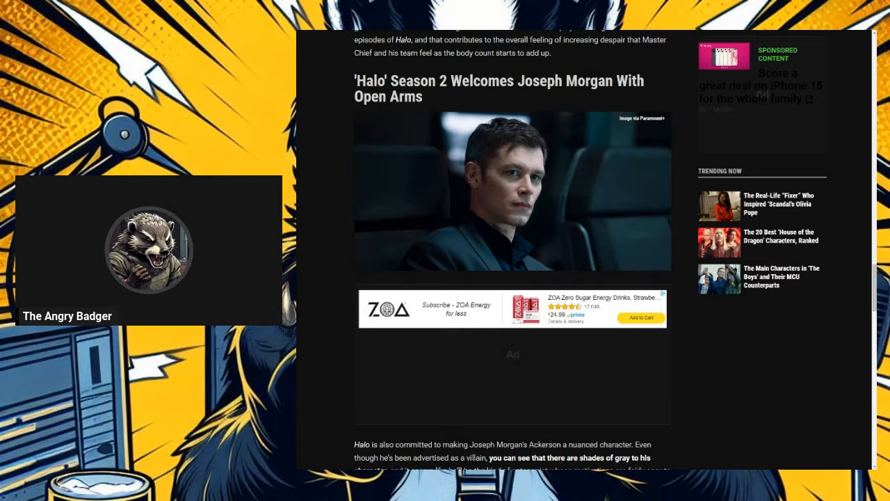
pyautogui.scroll(-3)
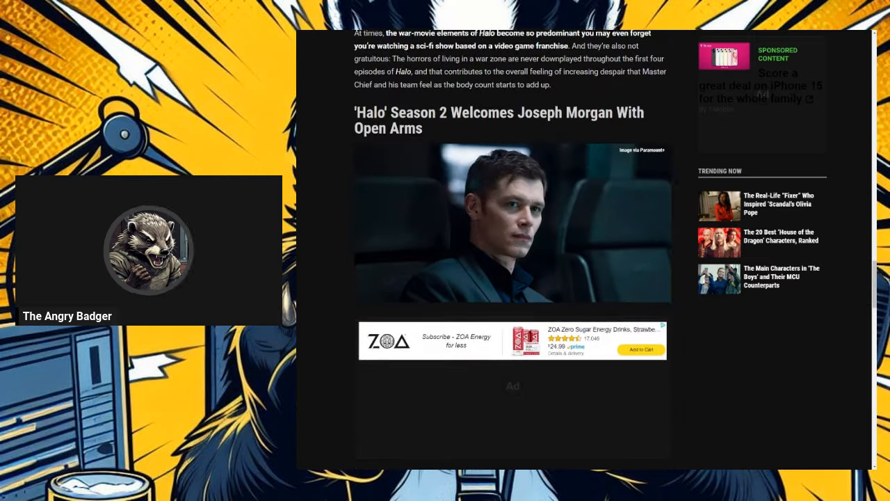
pyautogui.scroll(-3)
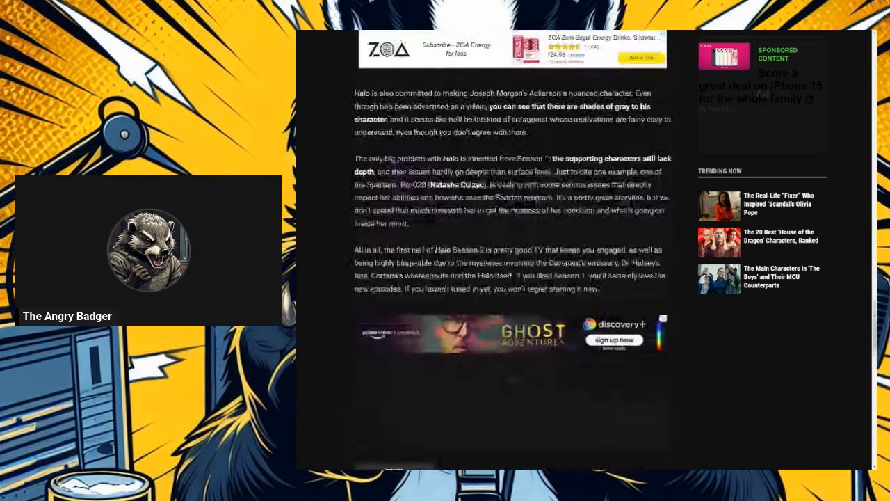
pyautogui.scroll(-3)
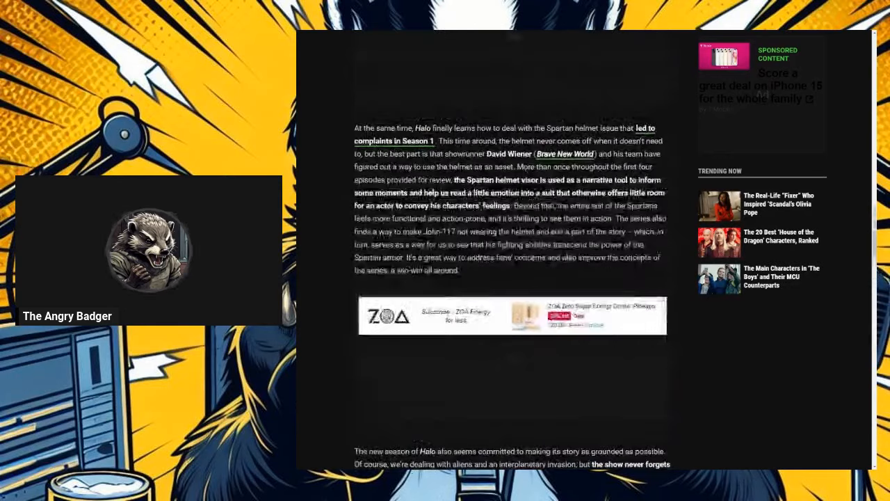